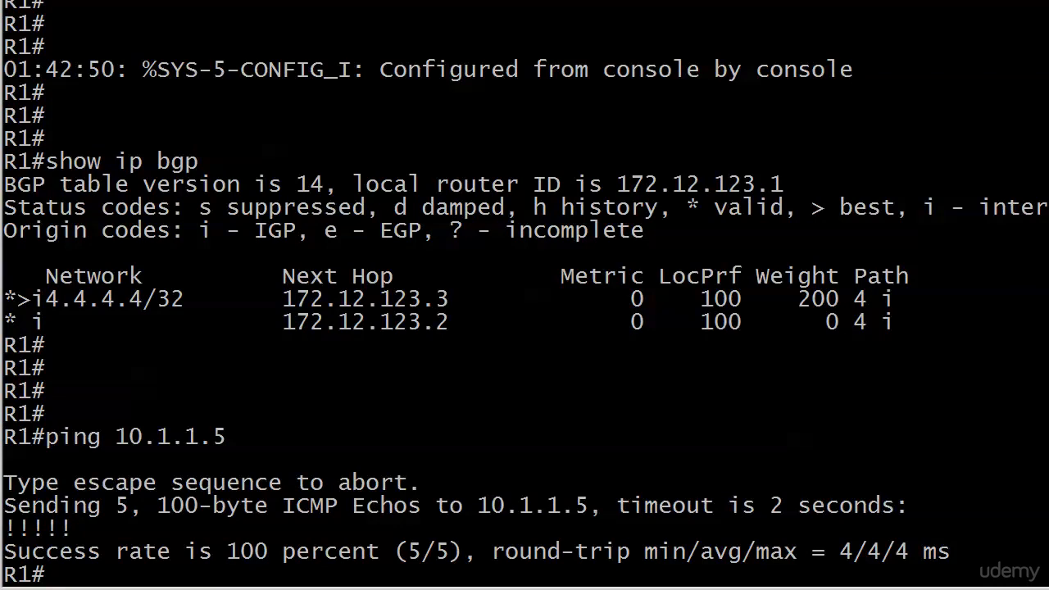
# Step: On R1 under router bgp 123, add neighbor 10.1.1.5 remote-as 5
pyautogui.write('conf t')
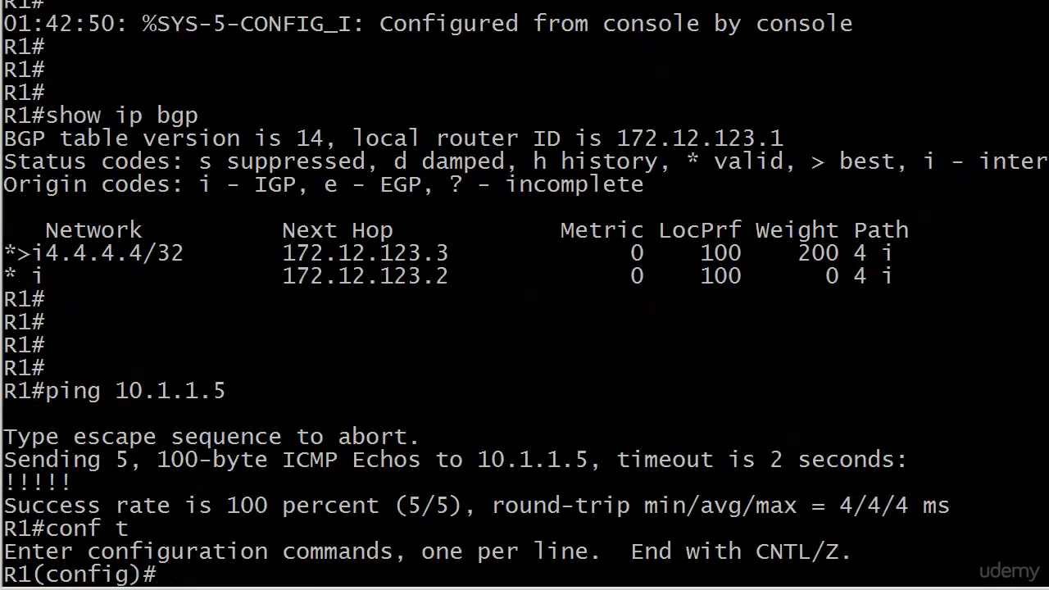
pyautogui.write('router bgp 123')
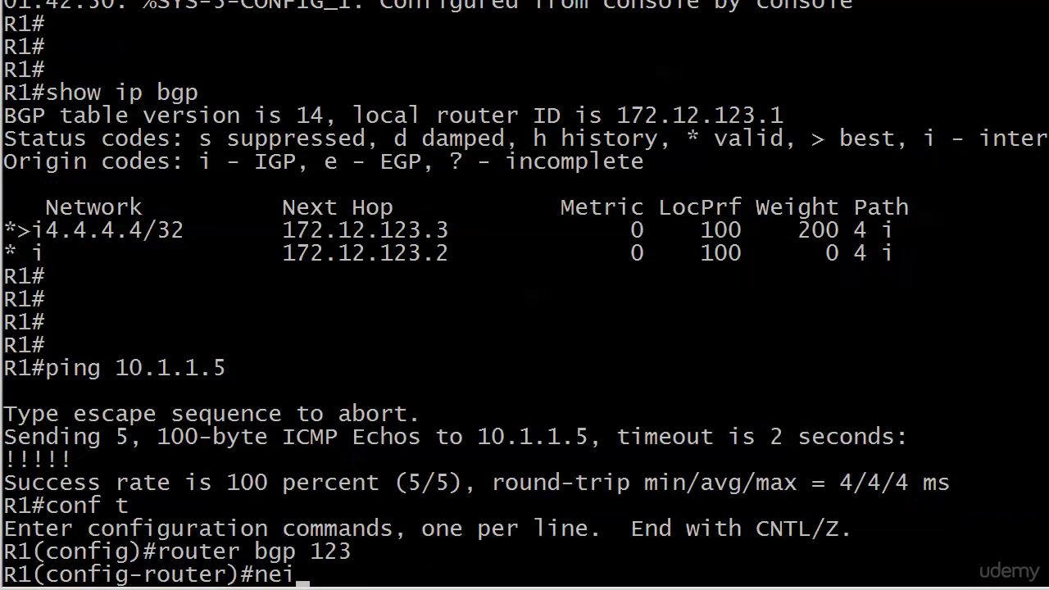
pyautogui.write('ghbor 10')
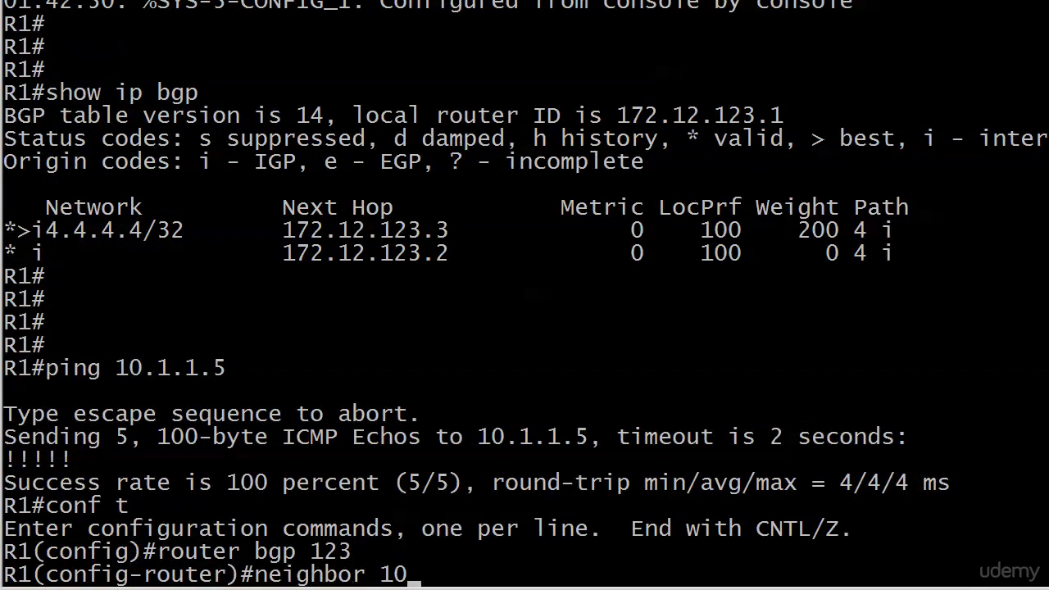
pyautogui.write('.1.1.5 remote-as 5')
pyautogui.write('neigh')
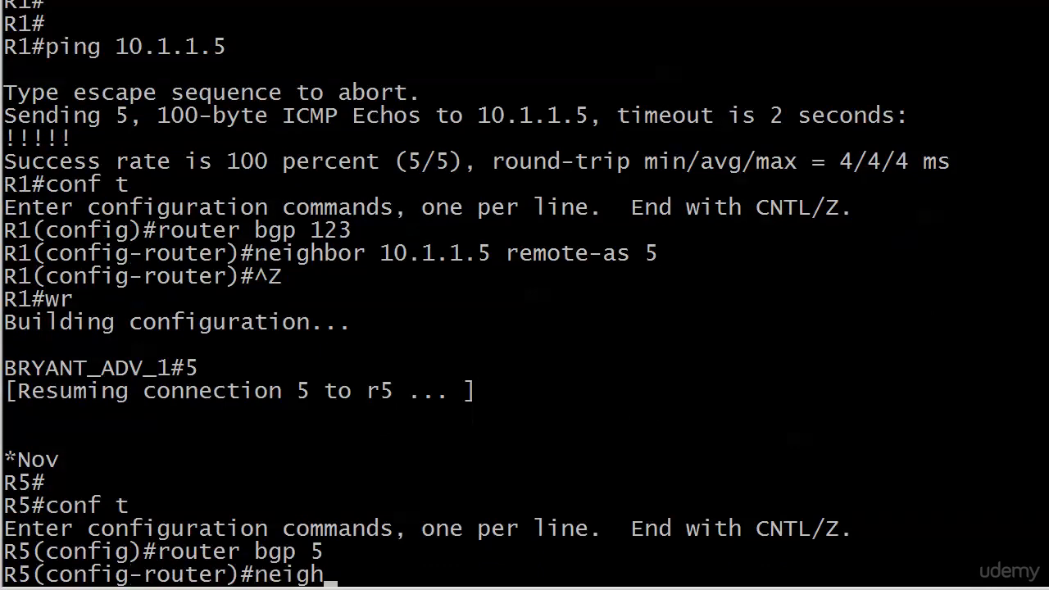
# Step: On R5 add neighbor 10.1.1.1 remote-as 123 and verify 4.4.4.4/32 appears in show ip bgp
pyautogui.write('bor 10.1.1.1')
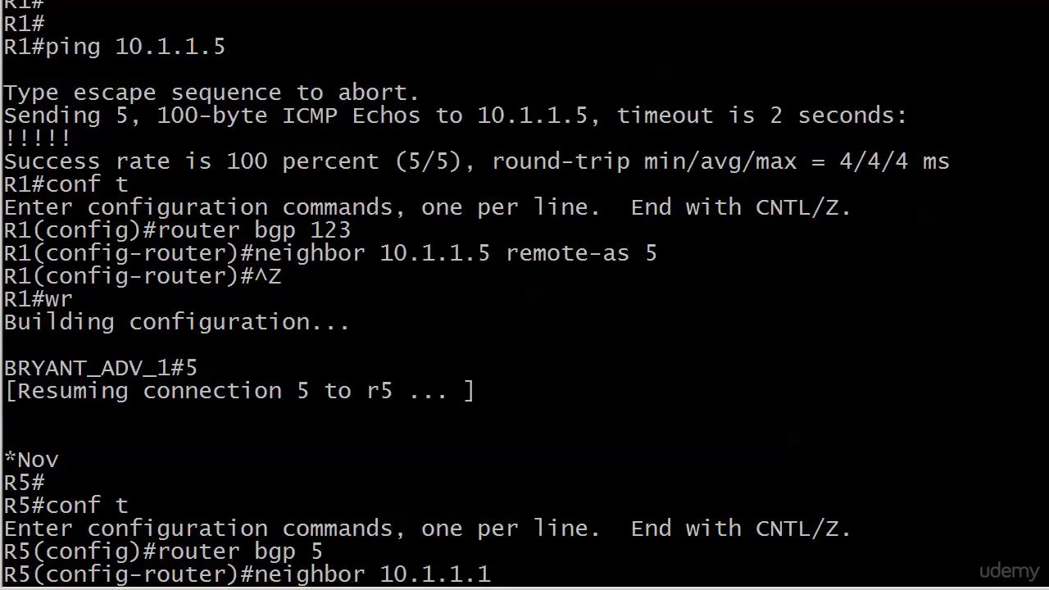
pyautogui.write('remote-as 123')
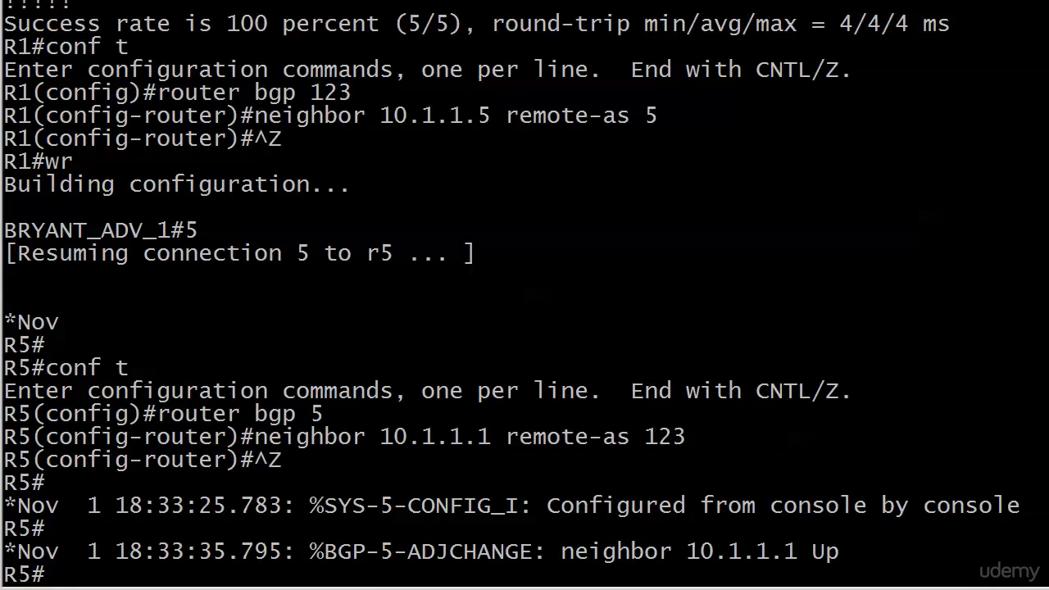
pyautogui.write('show ip bgp')
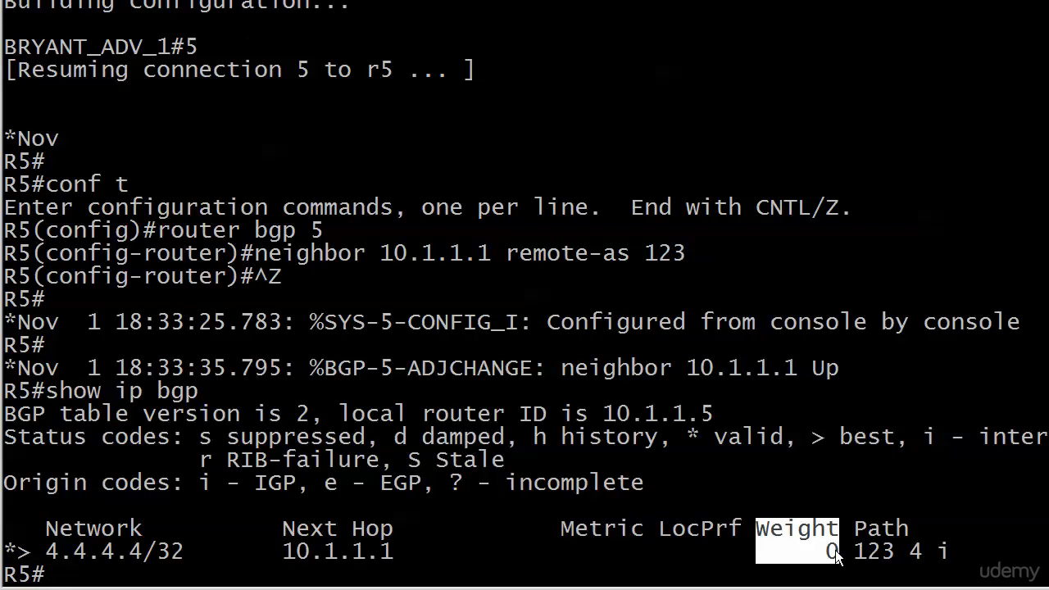
pyautogui.moveTo(878, 236)
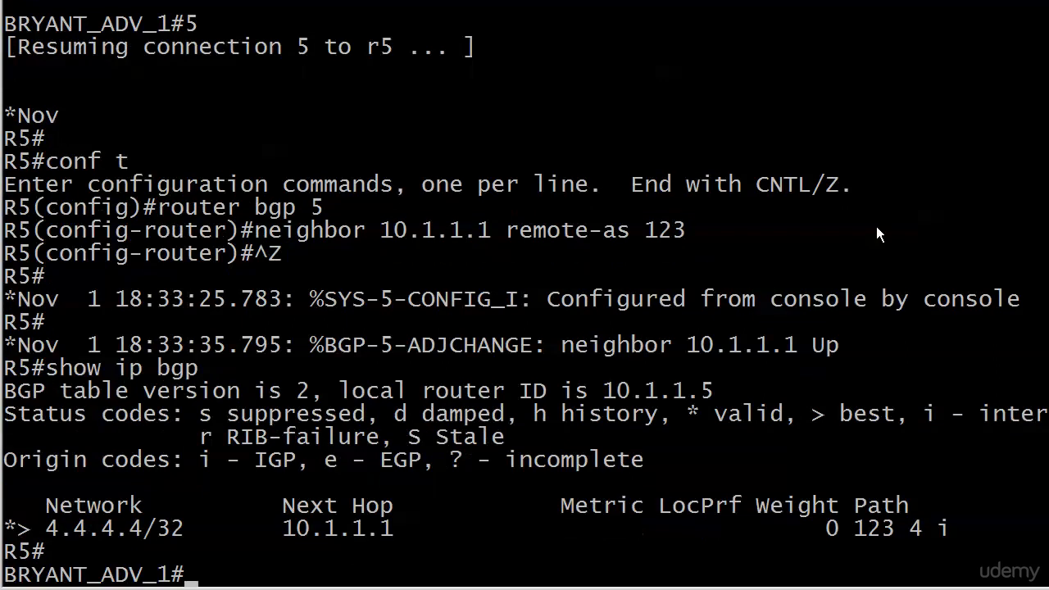
# Step: Resume R1, enter router bgp 123 and remove neighbor 10.1.1.5 remote-as 5
pyautogui.write('1')
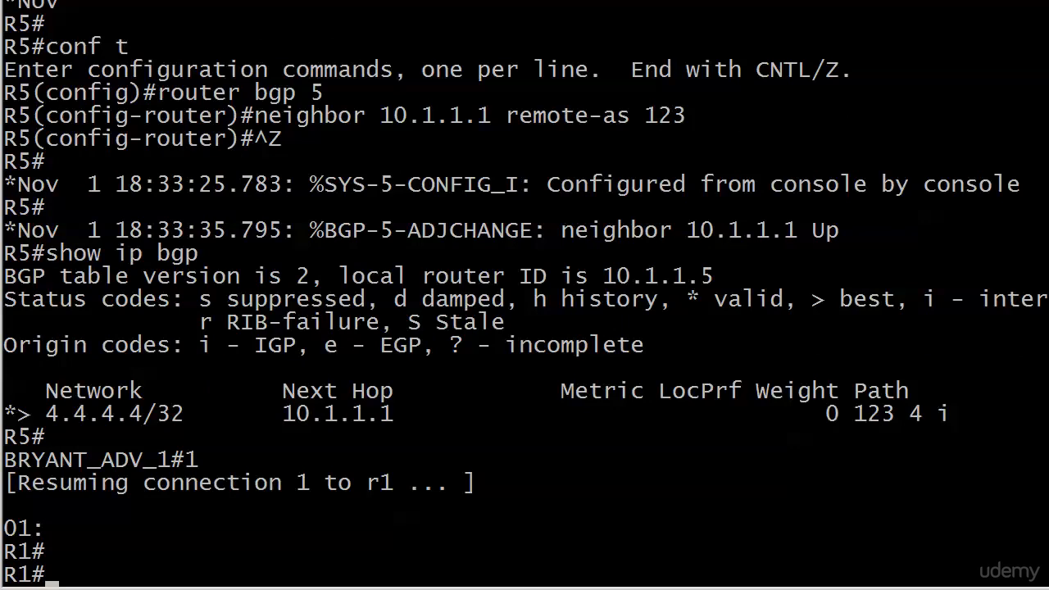
pyautogui.write('conf t')
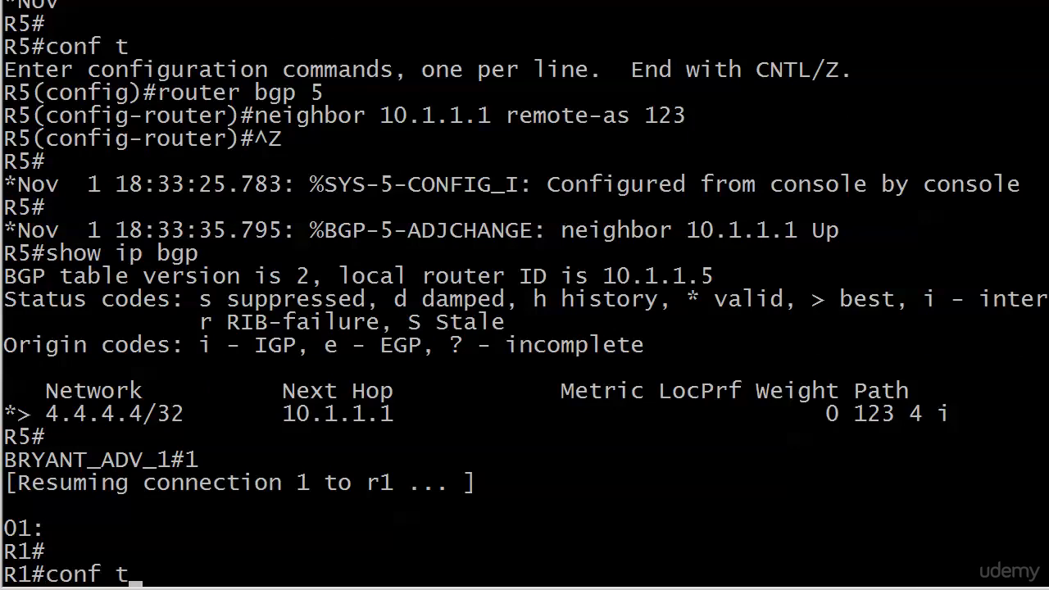
pyautogui.write('router bgp 123')
pyautogui.write('routhbor 10.1.1.5 remote-as 5')
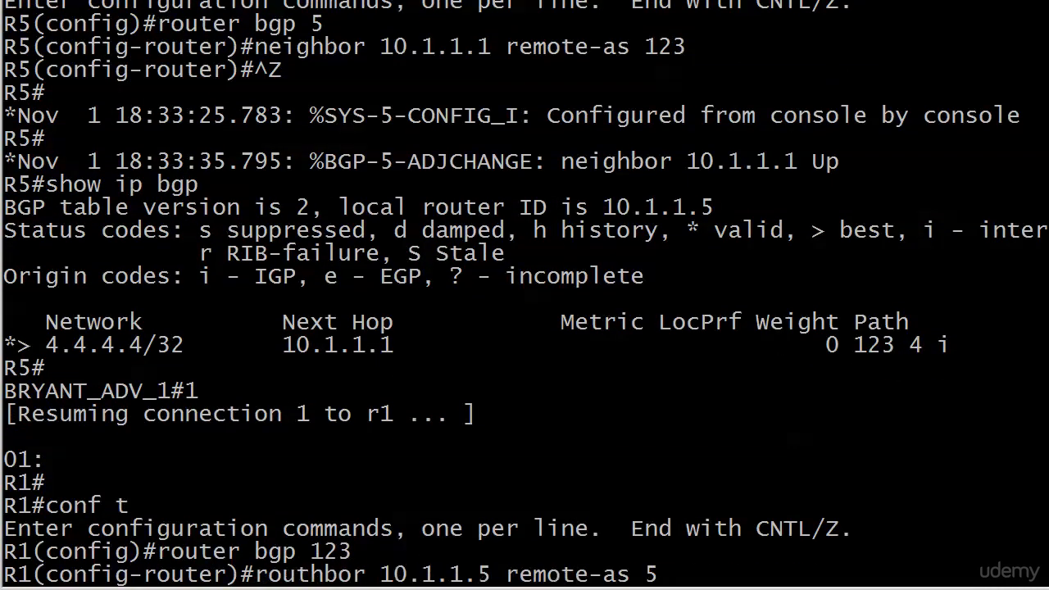
pyautogui.write('no neighbor 10.1.1.5 remote-as 5')
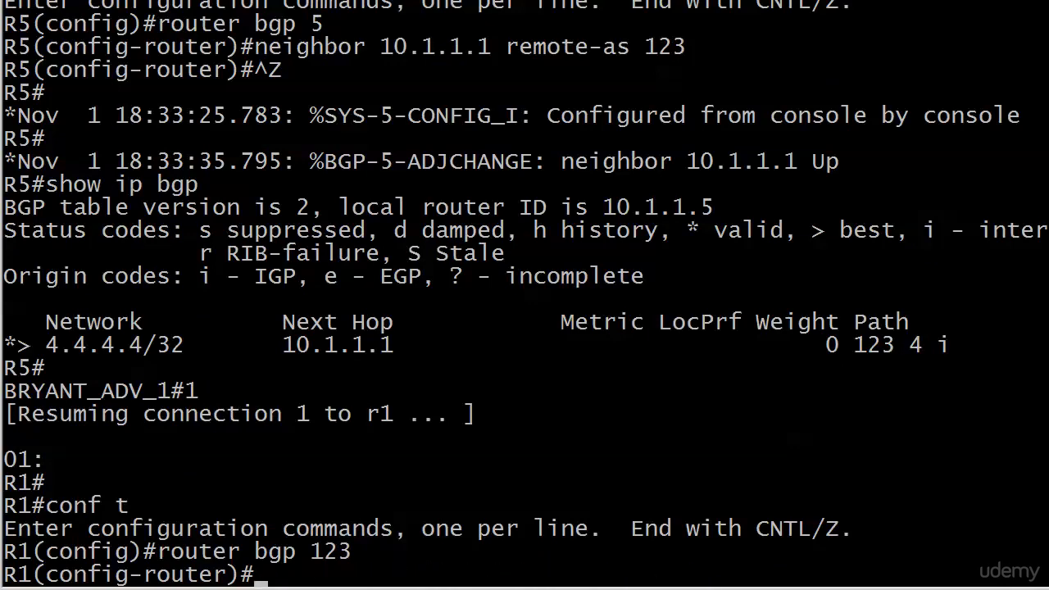
# Step: Remove the weight 200 setting from neighbor 172.12.123.3
pyautogui.write('no neighbor')
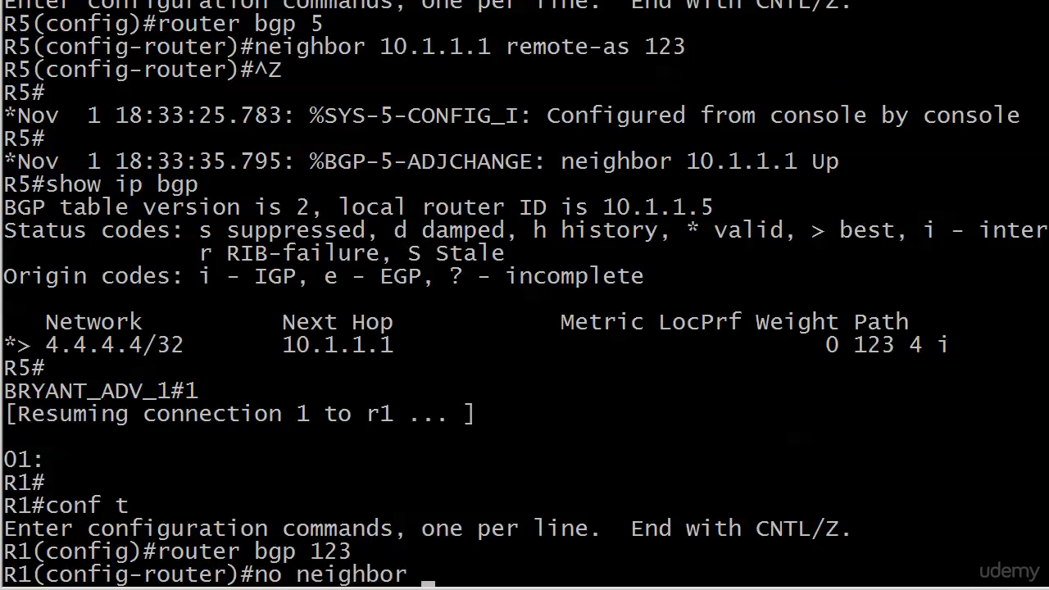
pyautogui.write('172.12.123.3')
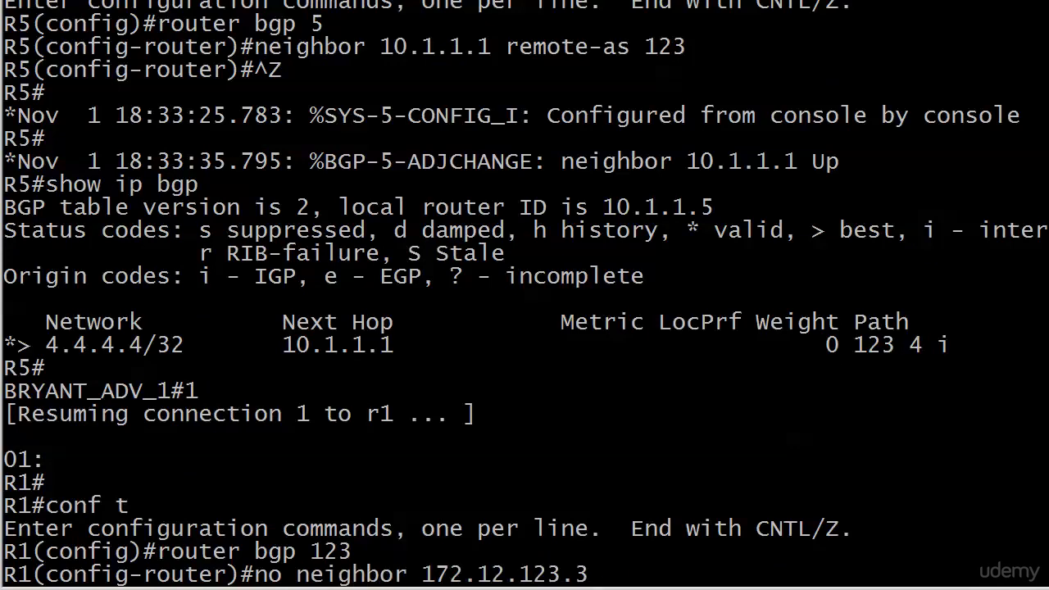
pyautogui.write('weight 200')
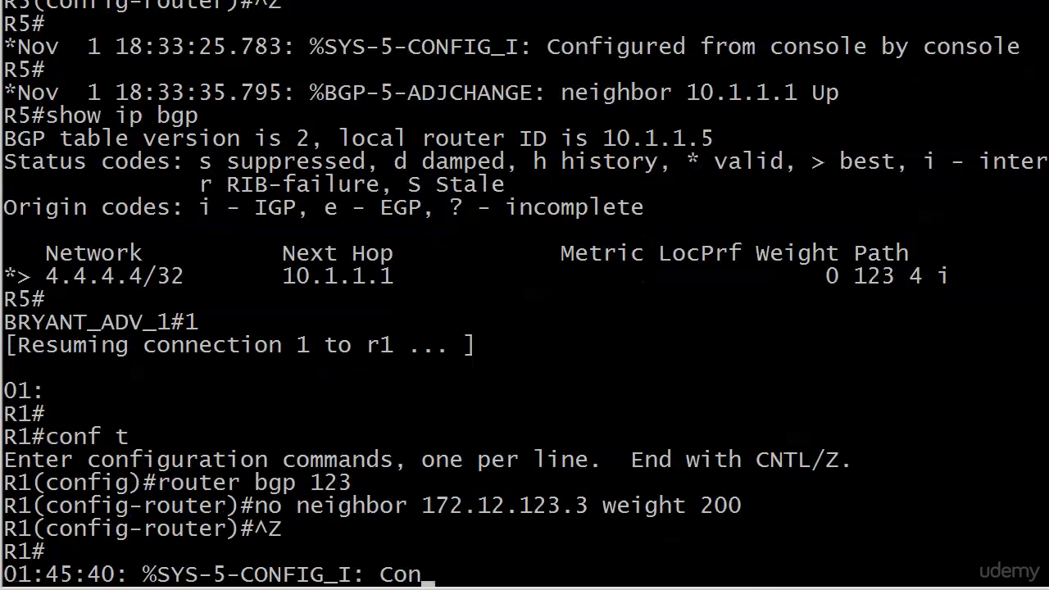
# Step: Soft-clear R1's inbound BGP sessions with clear ip bgp * soft in
pyautogui.write('clear ip')
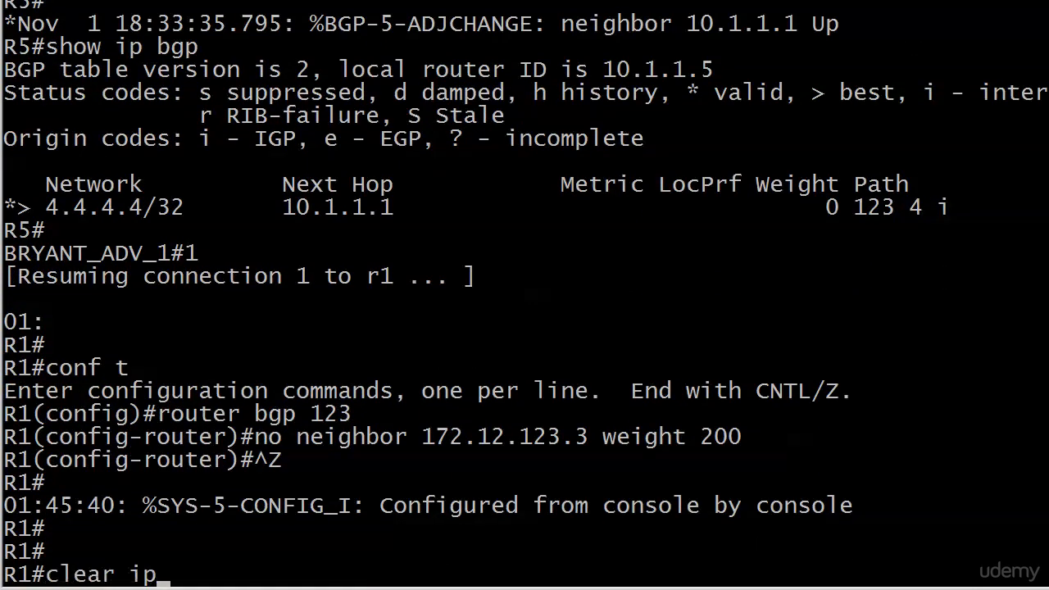
pyautogui.write('bgp * soft in')
pyautogui.write('show ip bgp')
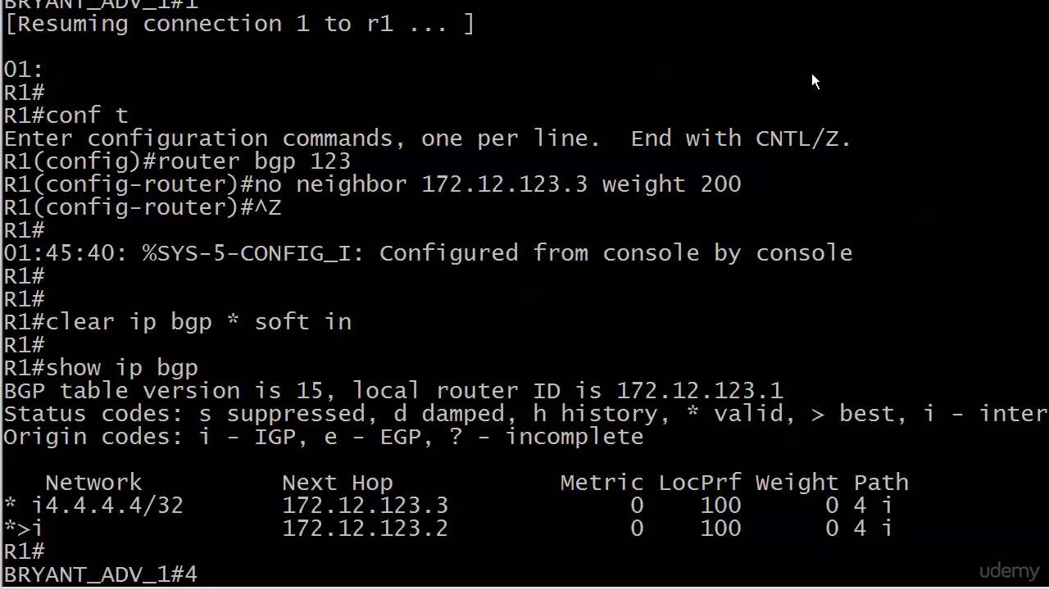
# Step: Check R4's loopback, then advertise network 44.4.4.4 mask 255.255.255.255 under router bgp 4
pyautogui.write('show int loopback44')
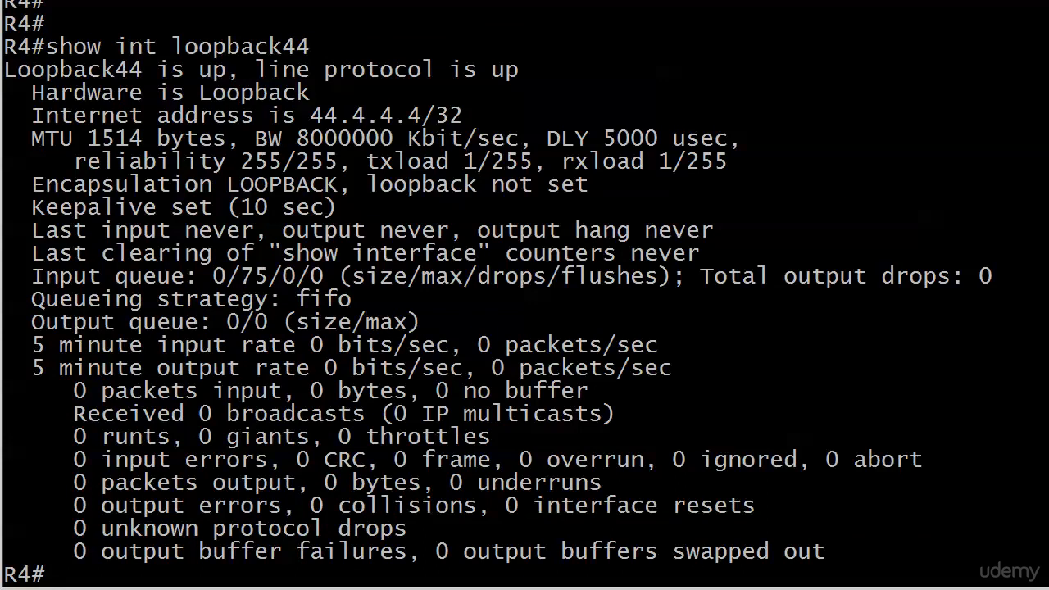
pyautogui.write('router bgp 4')
pyautogui.write('netw')
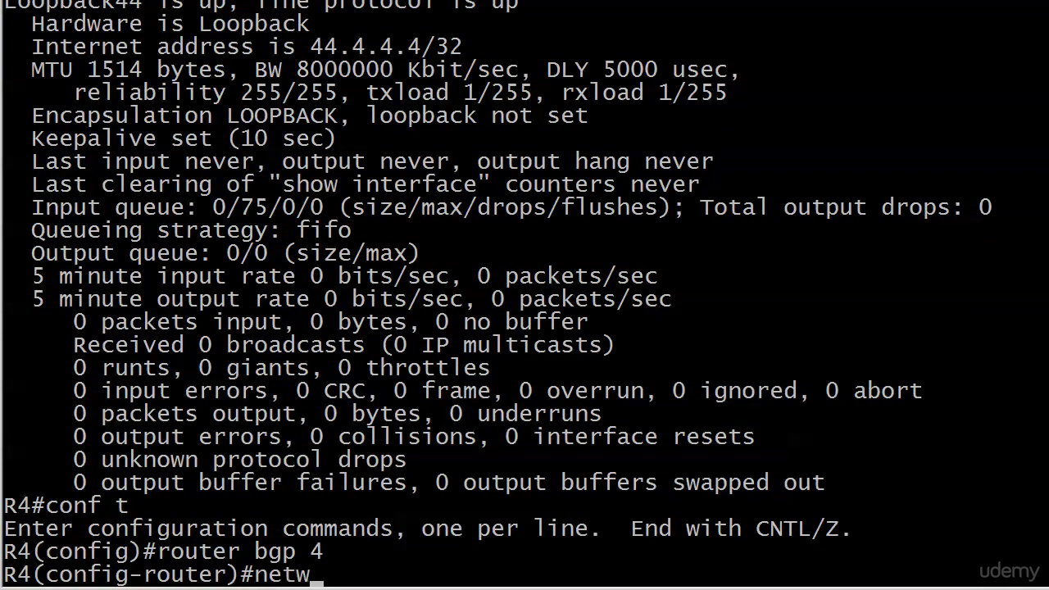
pyautogui.write('ork 44.4.4.4 mask 2')
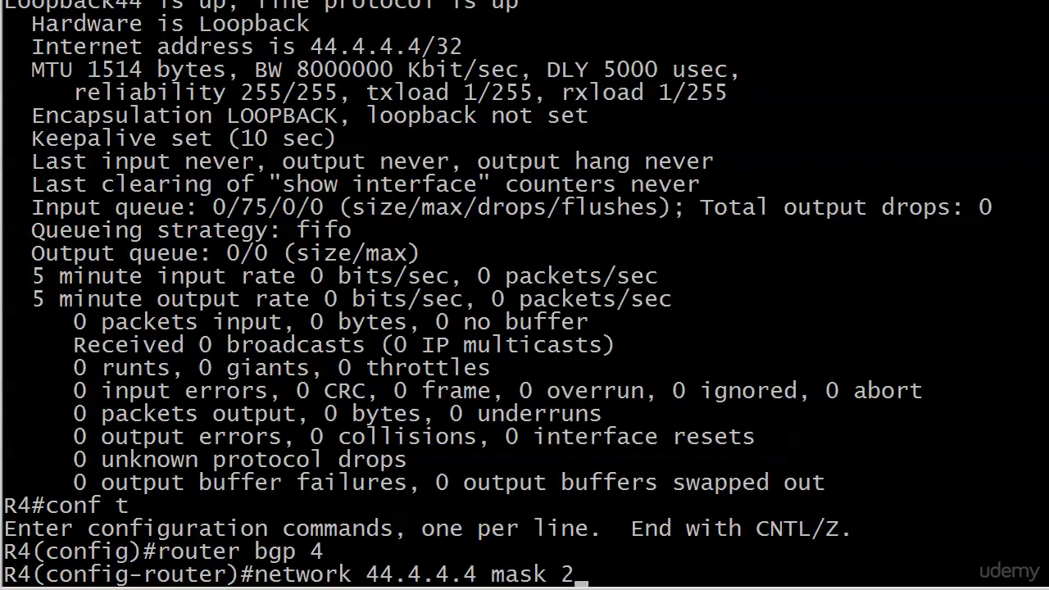
pyautogui.write('55.255.255.255')
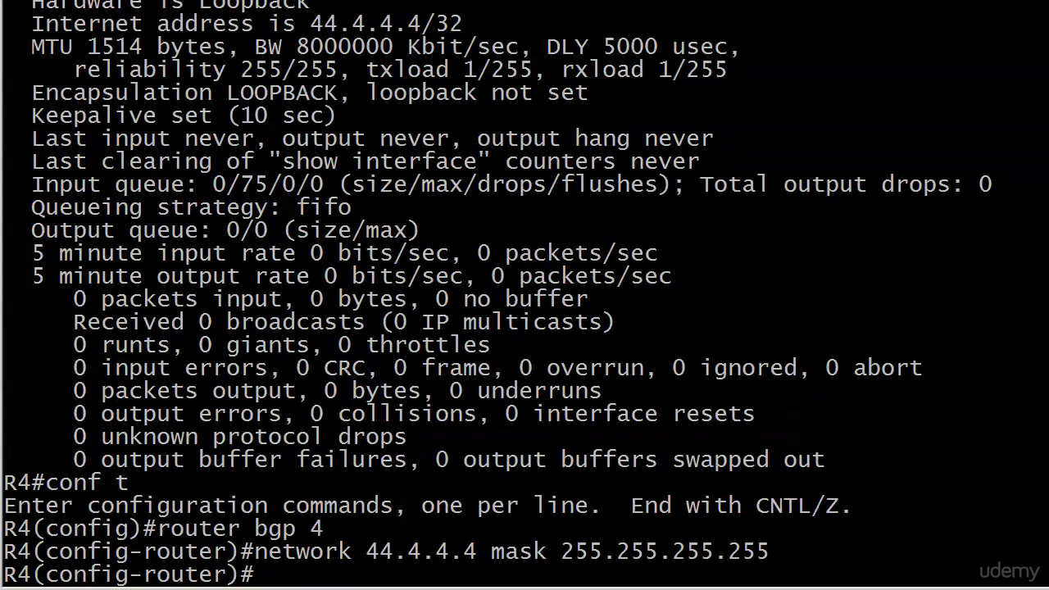
pyautogui.press('ctrl+z')
pyautogui.write('show ip bgp')
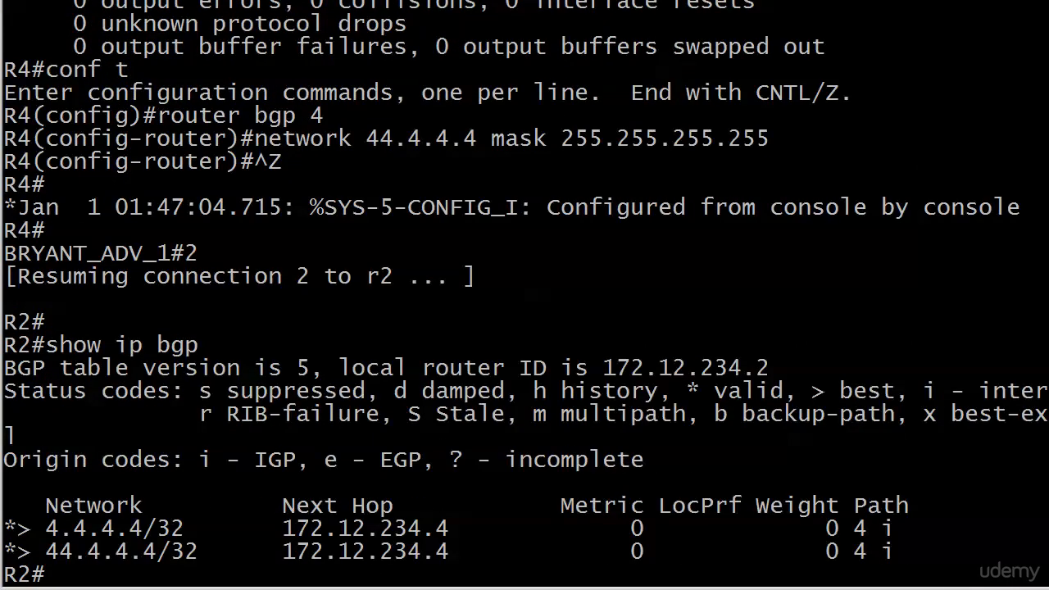
pyautogui.moveTo(736, 256)
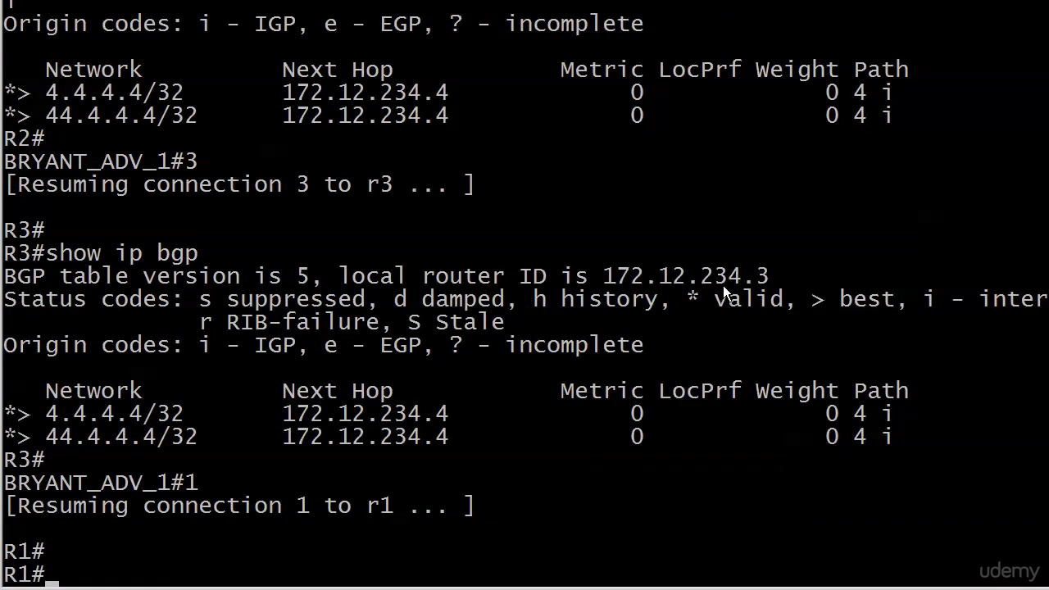
# Step: Verify R1's BGP table lists 44.4.4.4/32 via 172.12.123.3 and 172.12.123.2
pyautogui.write('show ip bgp')
pyautogui.write('rout')
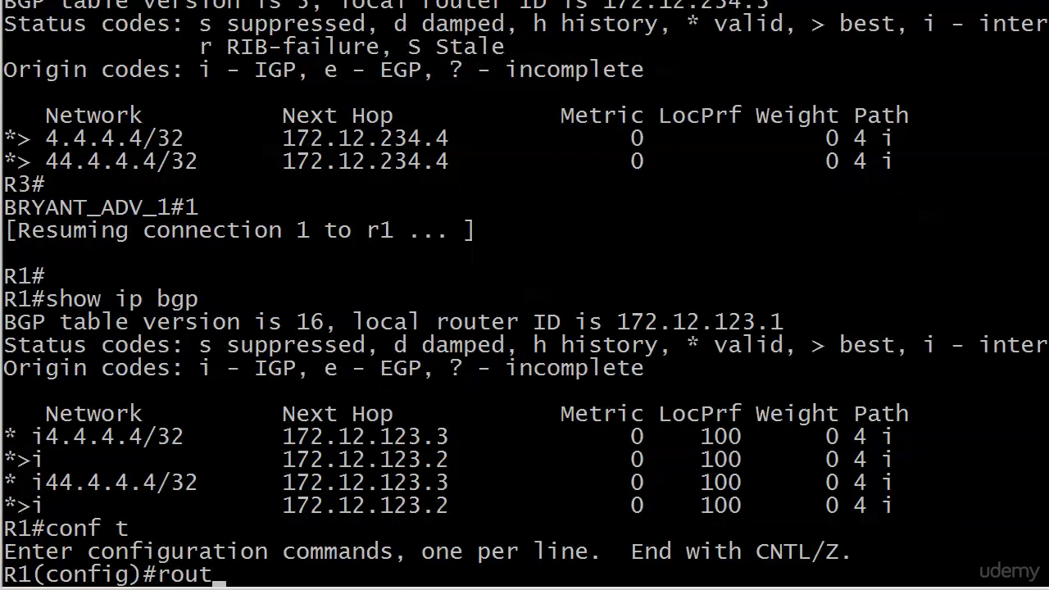
# Step: Create access-list 44 permitting 44.4.4.4 on R1
pyautogui.write('access-')
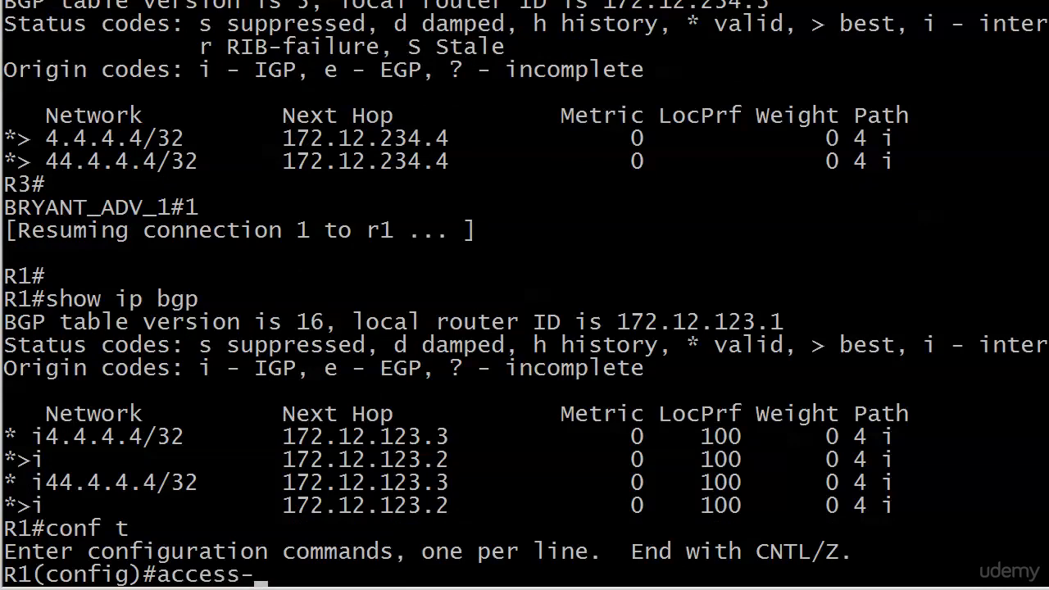
pyautogui.write('list 44 permi')
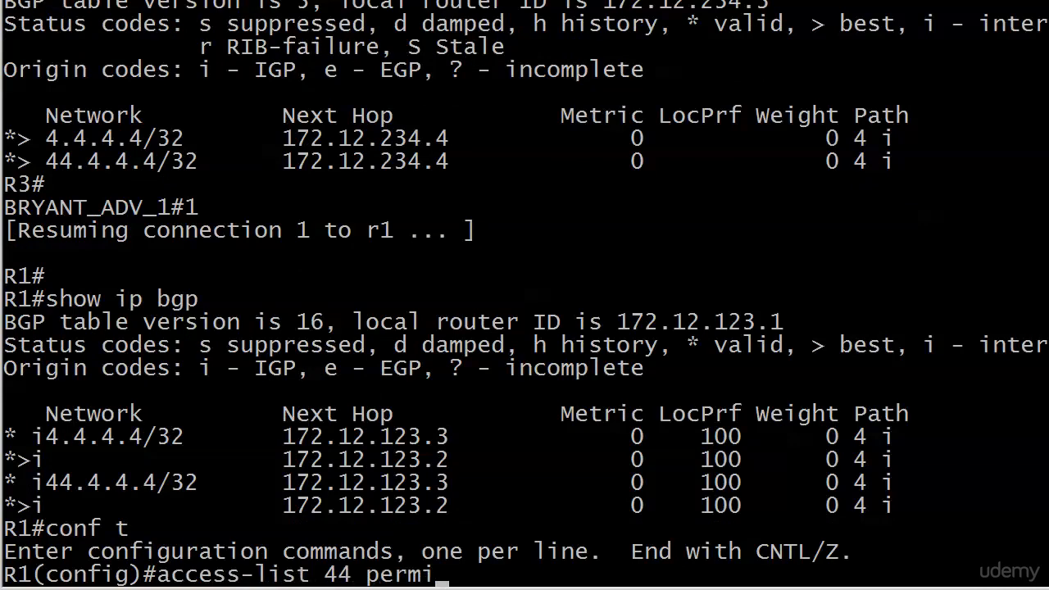
pyautogui.write('44.4.4.4')
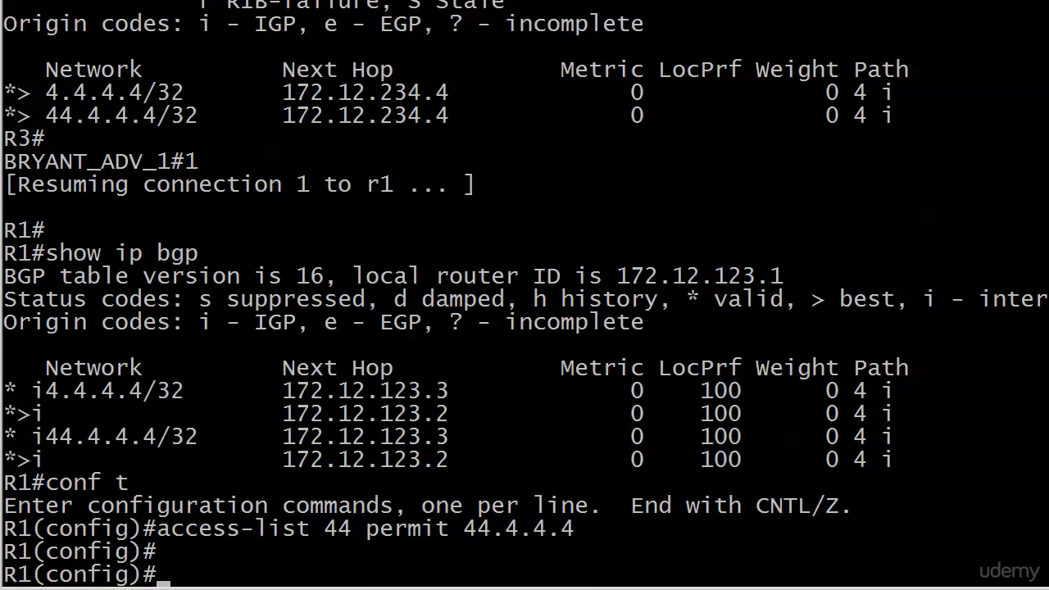
# Step: Create route-map WEIGHT200: permit 10 matching list 44 with set weight 200, plus permit 20
pyautogui.write('route-map')
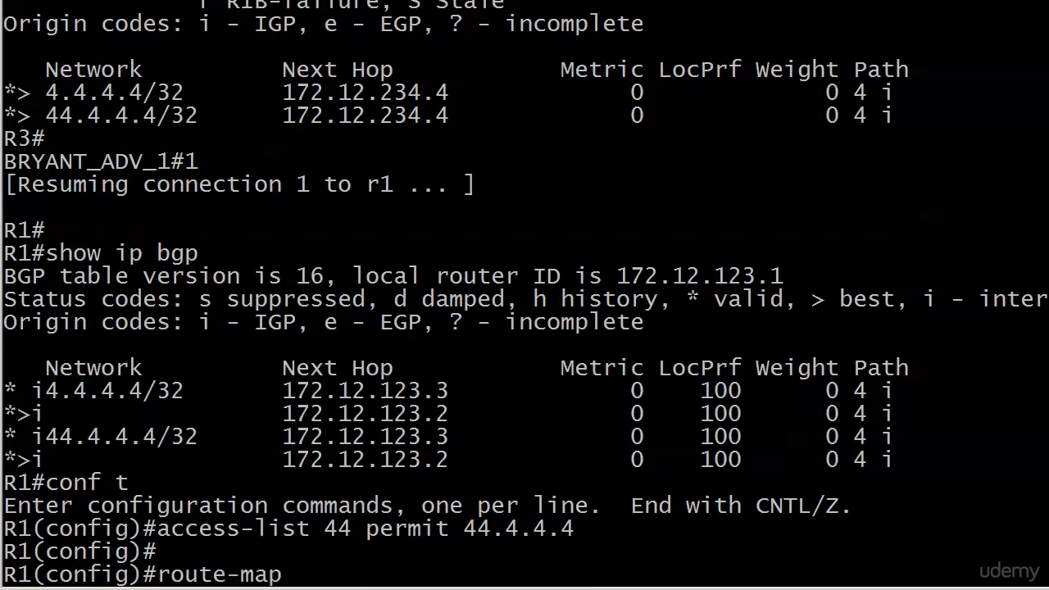
pyautogui.write('WEIGHG')
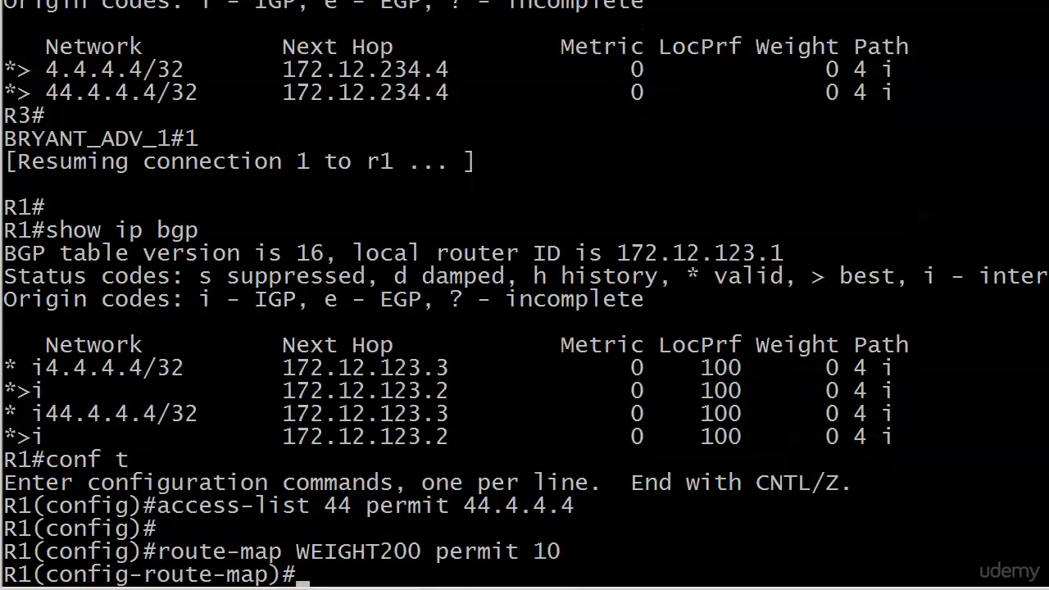
pyautogui.write('match ip add 44')
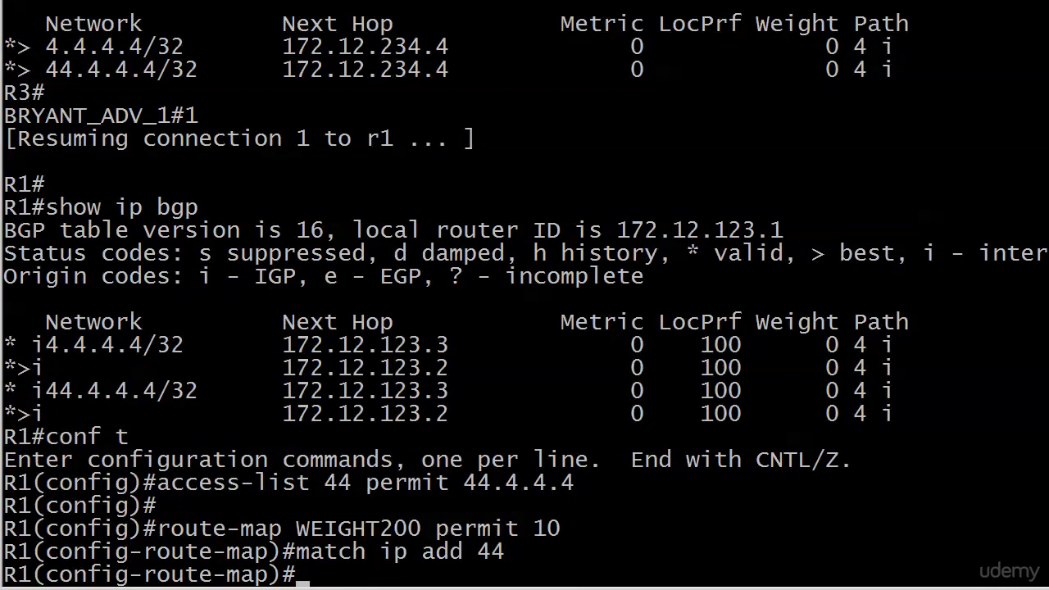
pyautogui.write('set wee')
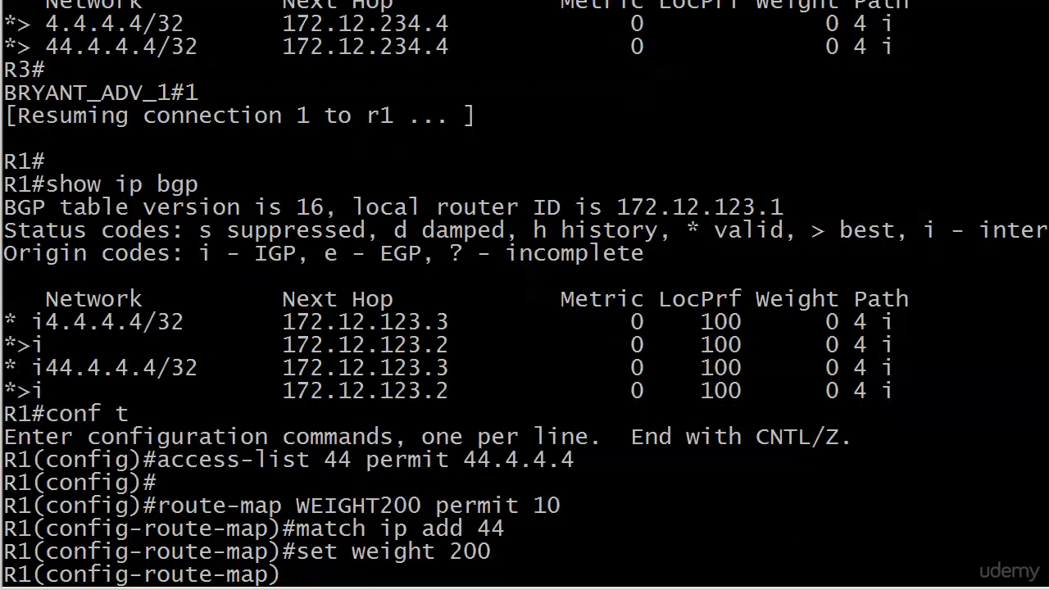
pyautogui.write('route-map E')
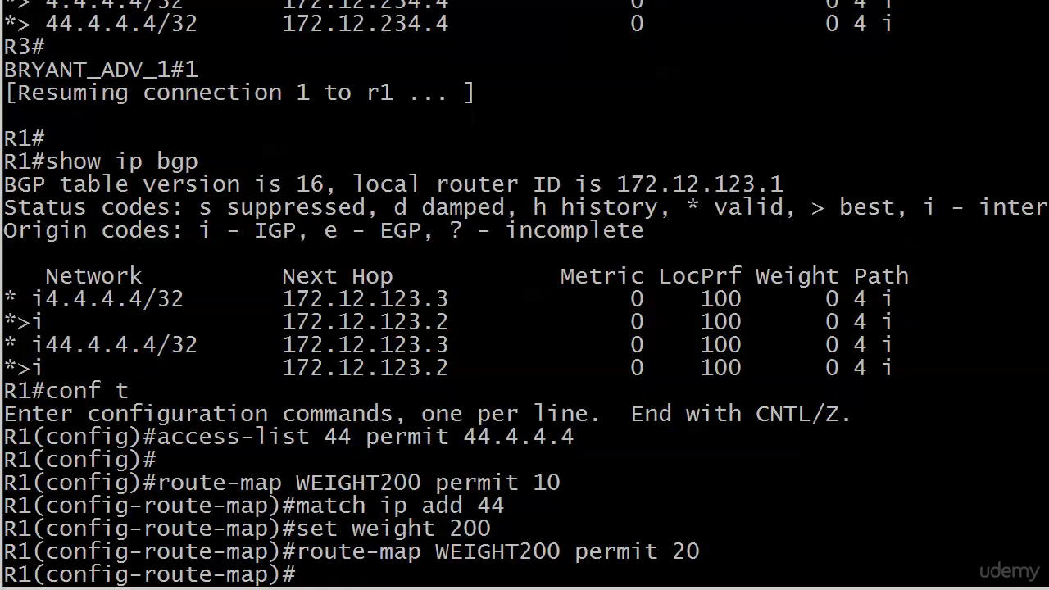
pyautogui.press('ctrl+z')
pyautogui.write('router')
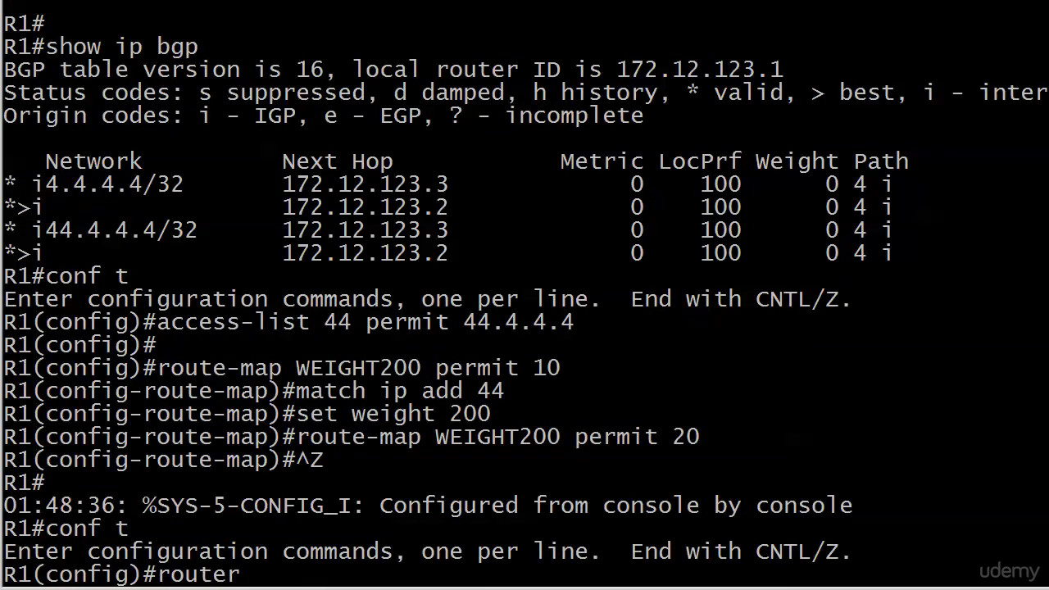
# Step: Under router bgp 123, apply neighbor 172.12.123.3 route-map WEIGHT200 in
pyautogui.write('bgp 123')
pyautogui.write('r')
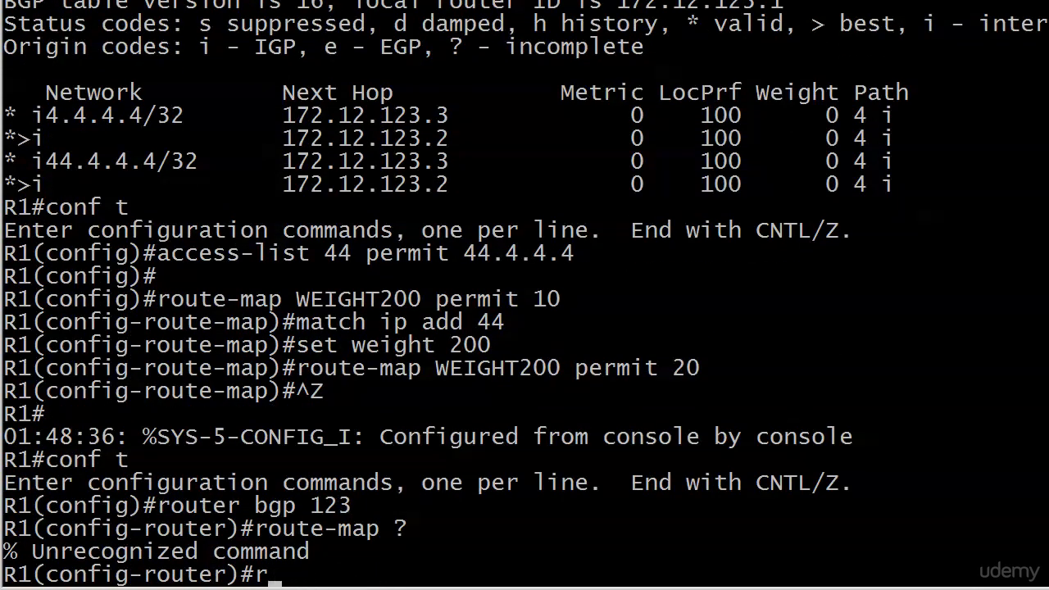
pyautogui.write('eighbor 172.12.123.3')
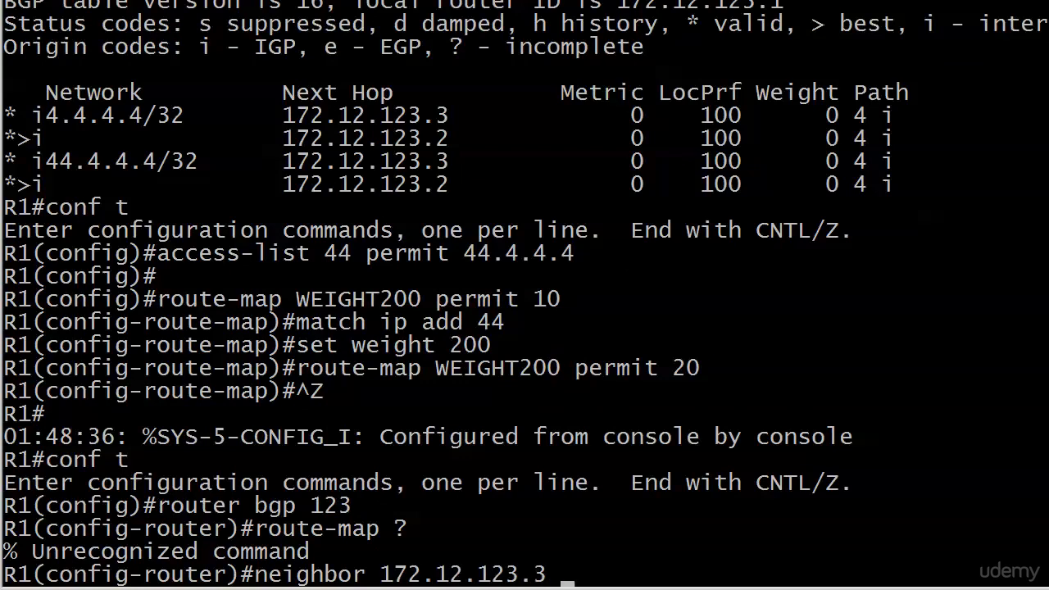
pyautogui.write('route-map')
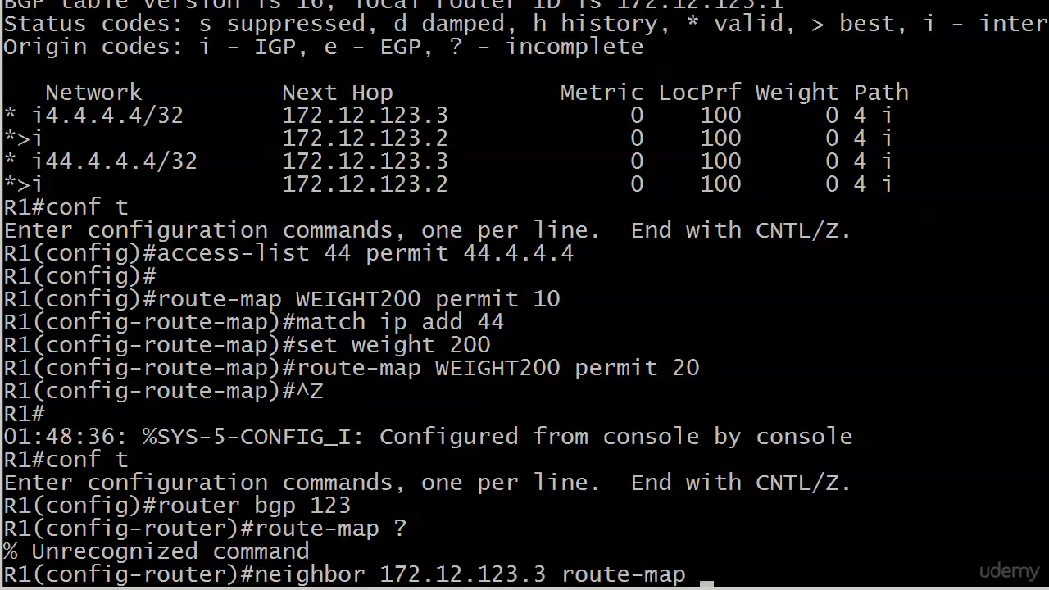
pyautogui.write('WEIGHT200 ?')
pyautogui.write('clear ip bgp * soft')
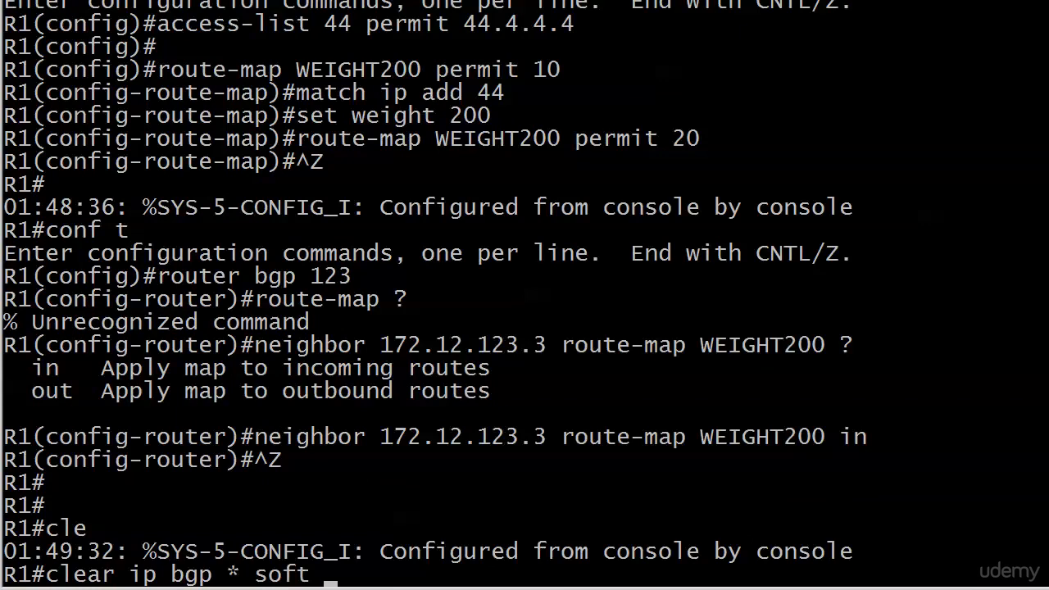
# Step: Finish the inbound soft clear and verify 44.4.4.4/32 best via 172.12.123.3 with weight 200
pyautogui.write('in')
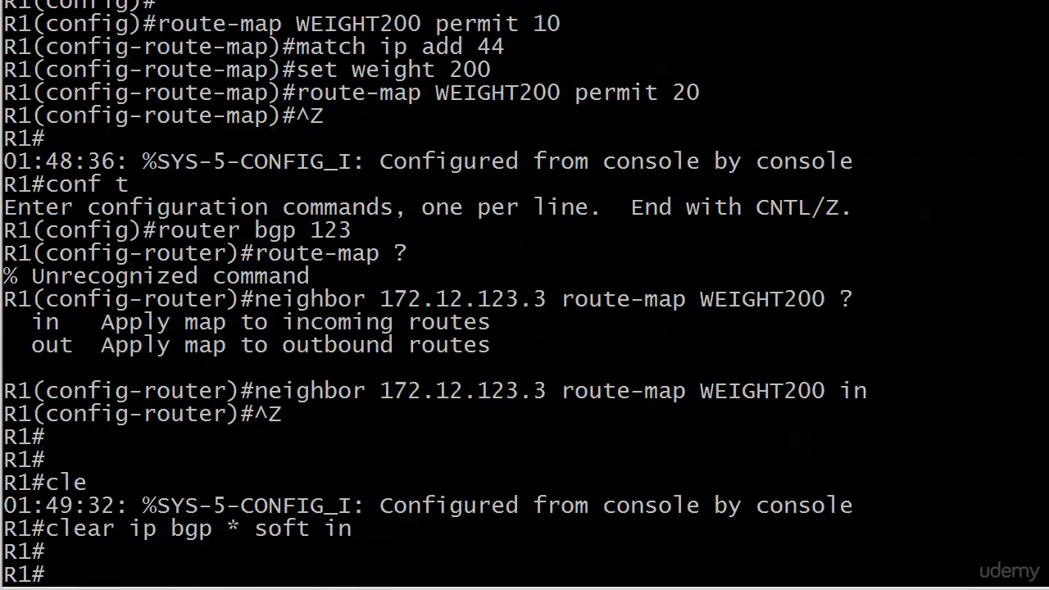
pyautogui.write('show ip bgp')
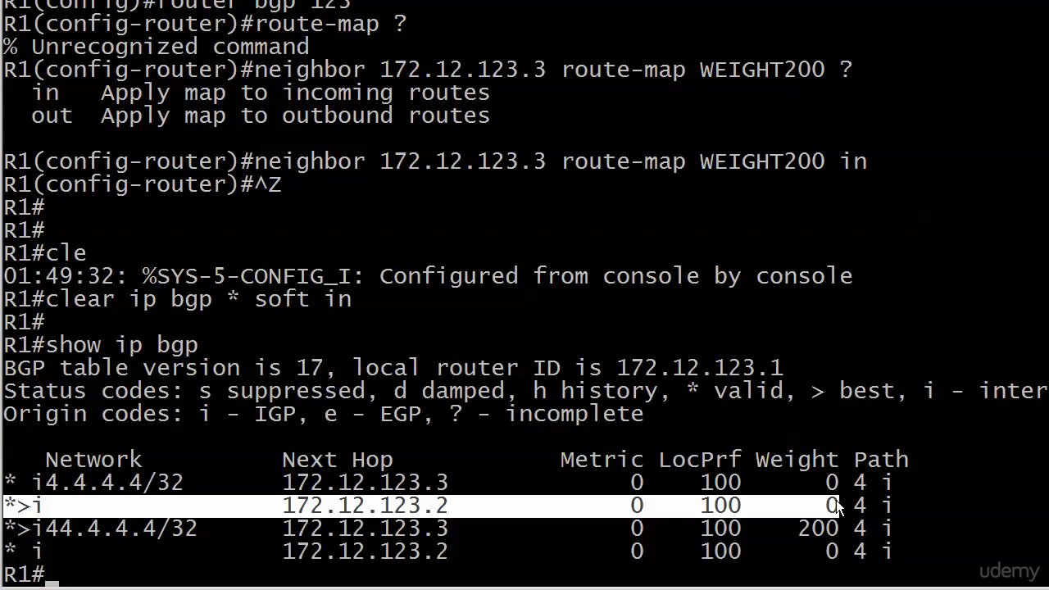
pyautogui.moveTo(838, 507)
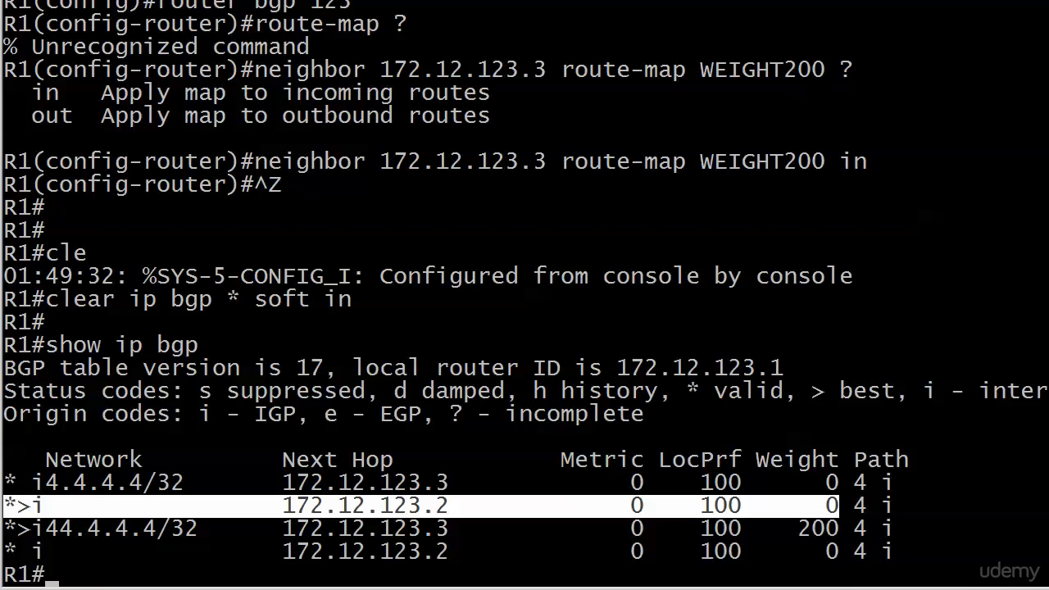